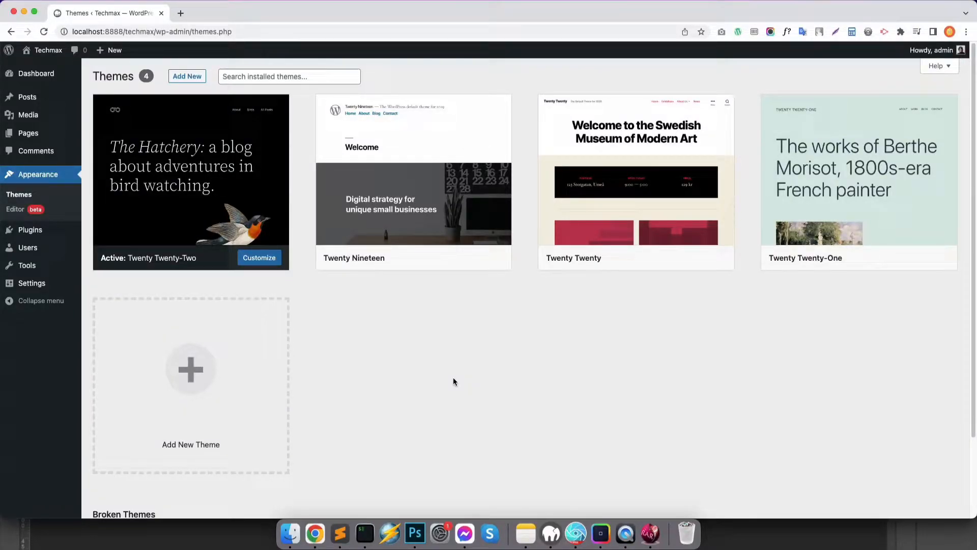
{"action": "mouse_move", "coordinate": [408, 345]}
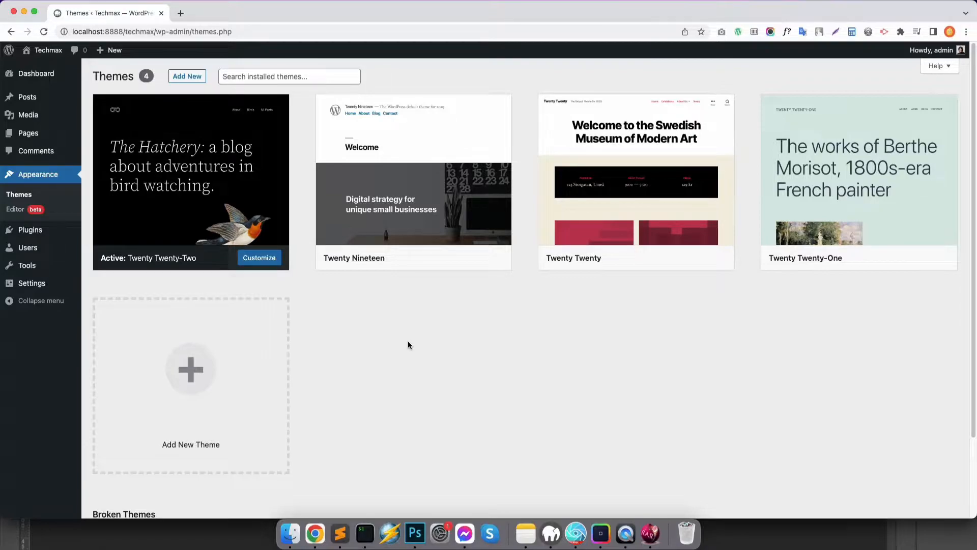
Go to Add Themes and reveal the theme zip upload form
{"action": "left_click", "coordinate": [186, 76]}
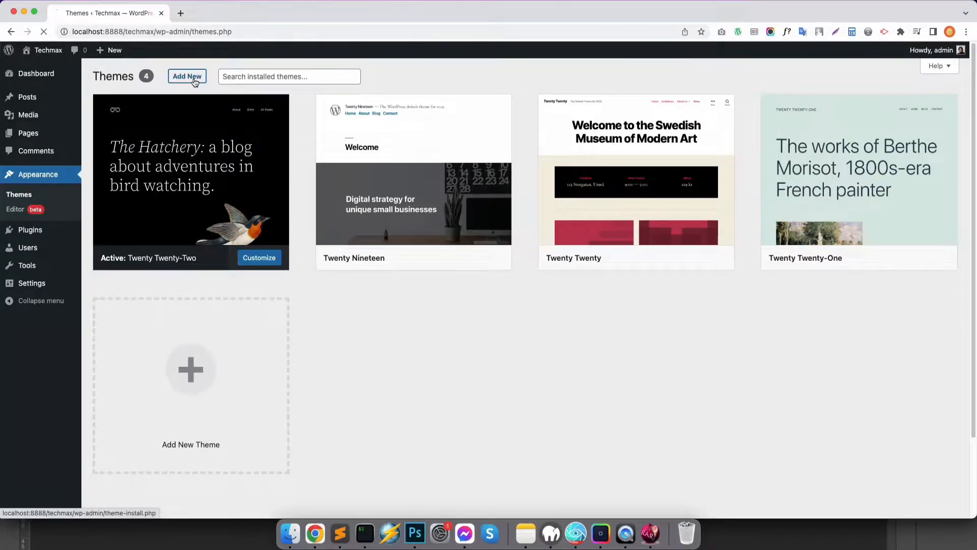
{"action": "left_click", "coordinate": [187, 76]}
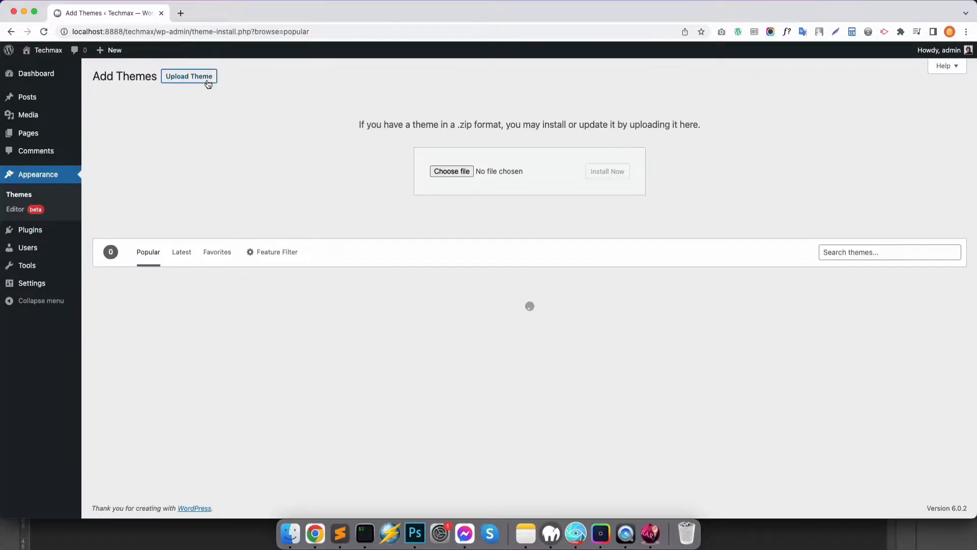
Extract techmax-theme-package.zip in Finder and choose techmax.zip from Theme_v1.0.6 as the upload file
{"action": "left_click", "coordinate": [451, 171]}
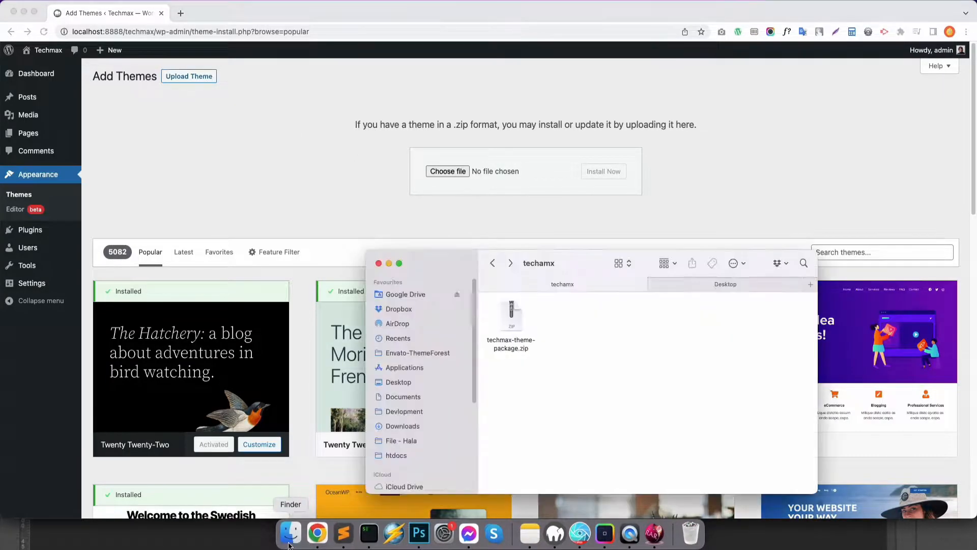
{"action": "right_click", "coordinate": [510, 314]}
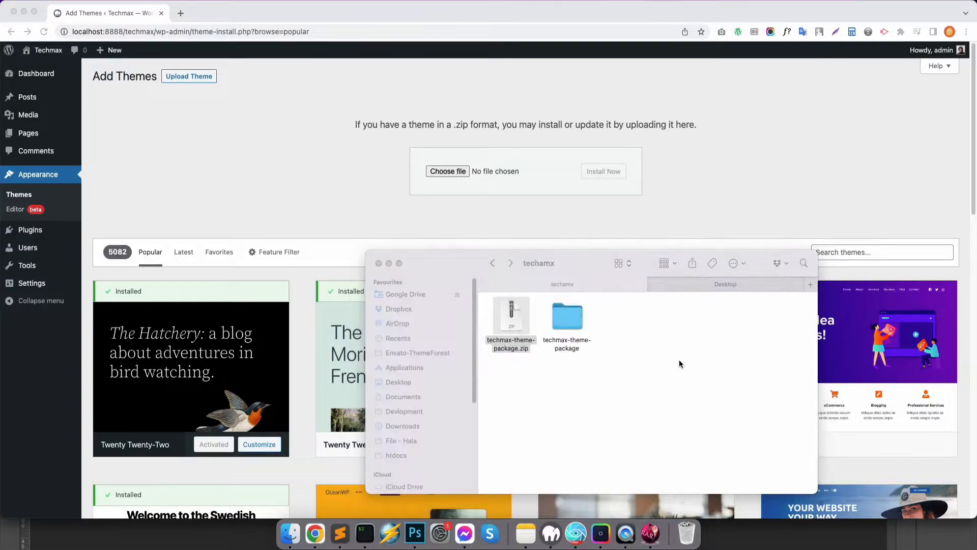
{"action": "left_click", "coordinate": [566, 314]}
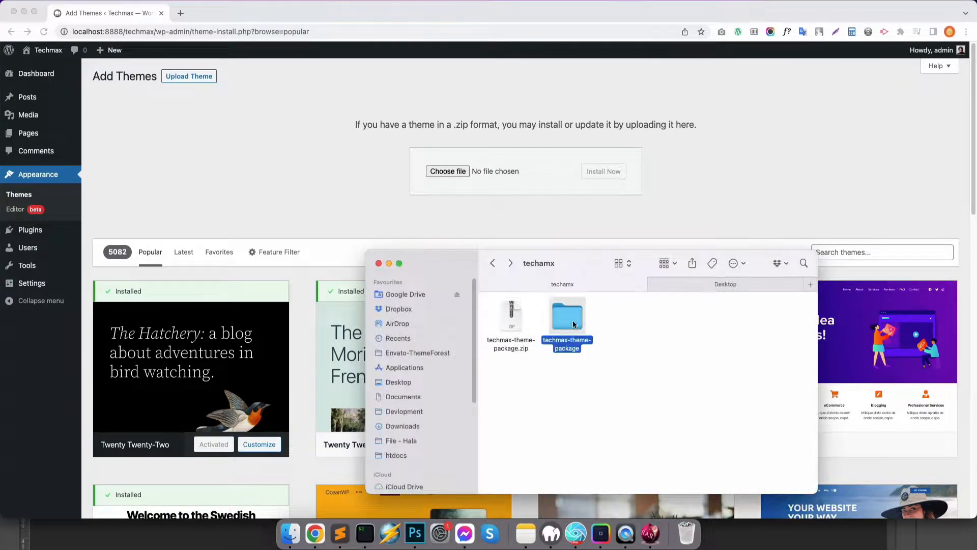
{"action": "double_click", "coordinate": [567, 314]}
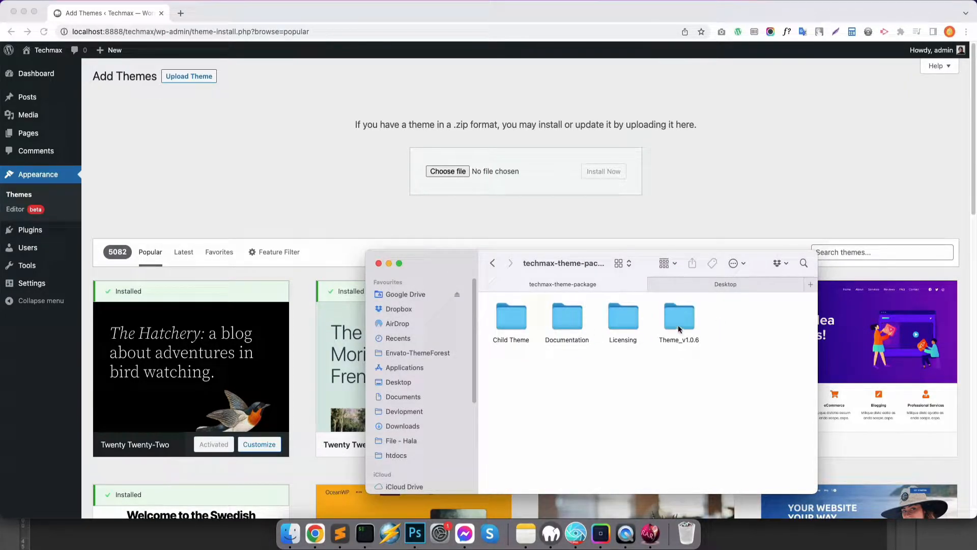
{"action": "double_click", "coordinate": [678, 314]}
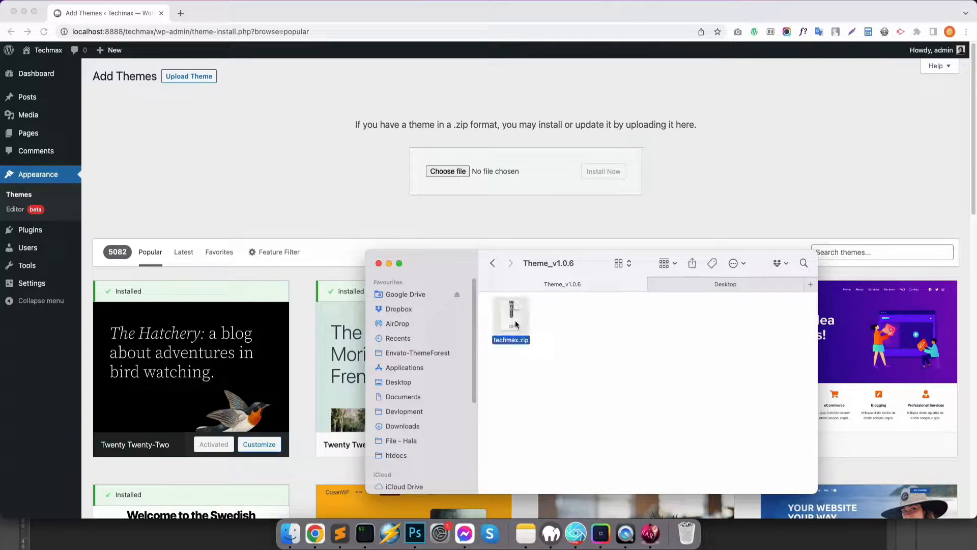
{"action": "double_click", "coordinate": [510, 311]}
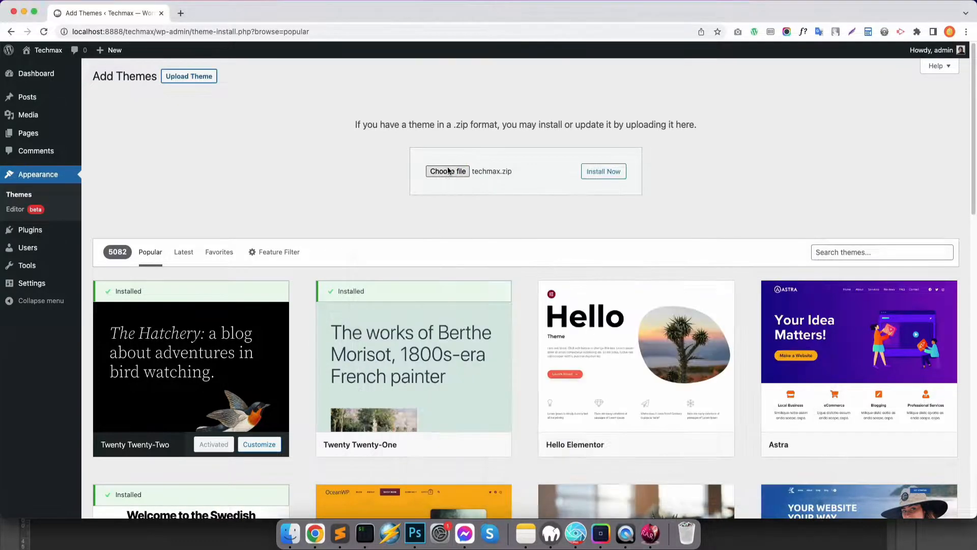
Install the Techmax theme from techmax.zip and activate it
{"action": "left_click", "coordinate": [602, 171]}
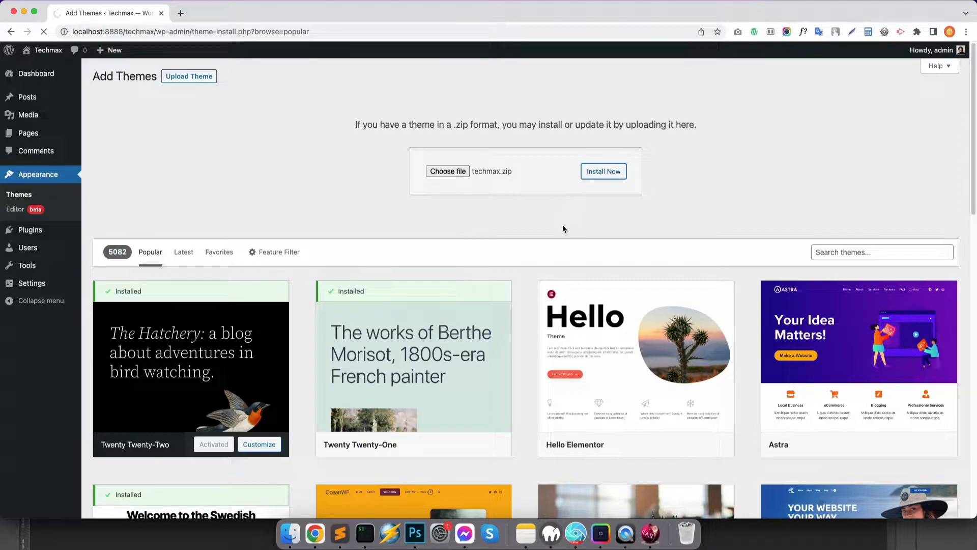
{"action": "left_click", "coordinate": [603, 171]}
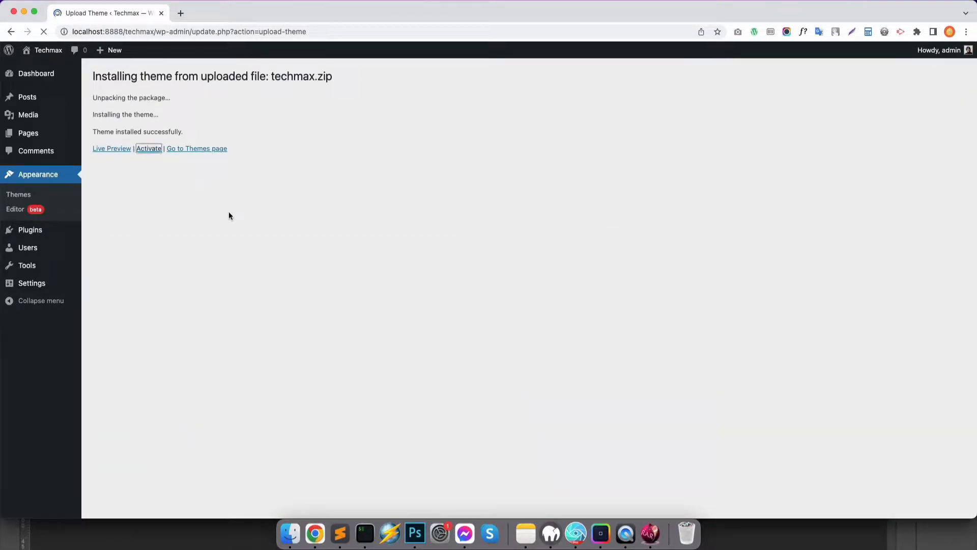
{"action": "left_click", "coordinate": [149, 149]}
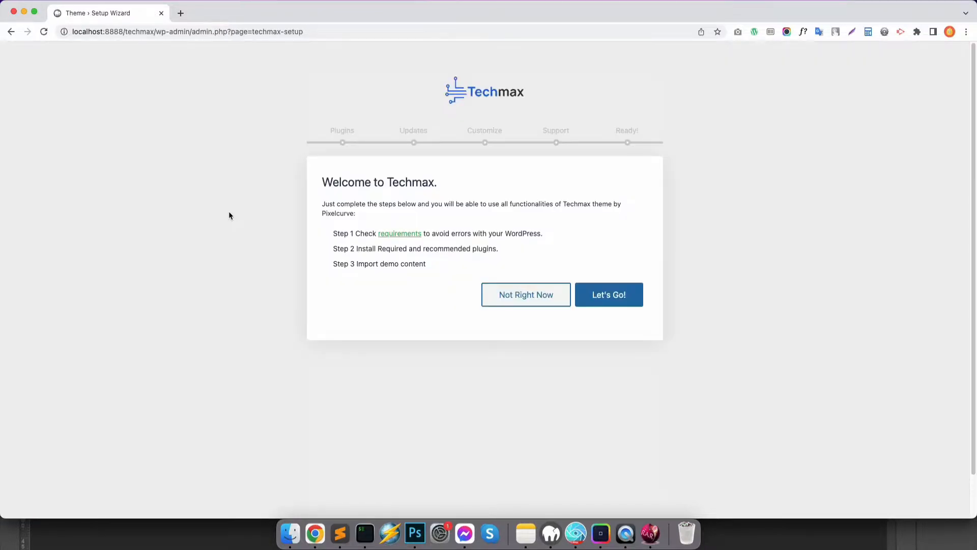
Start the Techmax setup wizard and install its default plugins (Envato Market fails)
{"action": "left_click", "coordinate": [609, 294]}
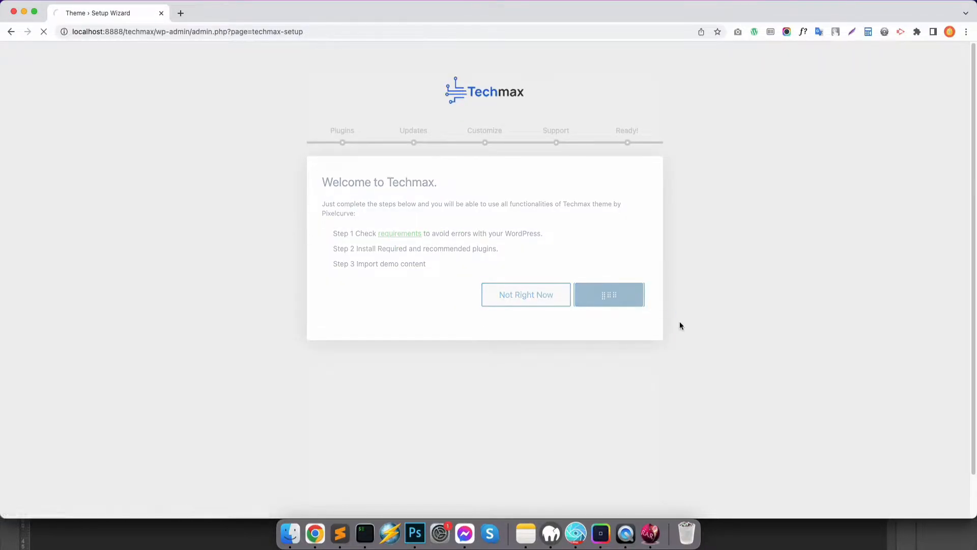
{"action": "left_click", "coordinate": [609, 294]}
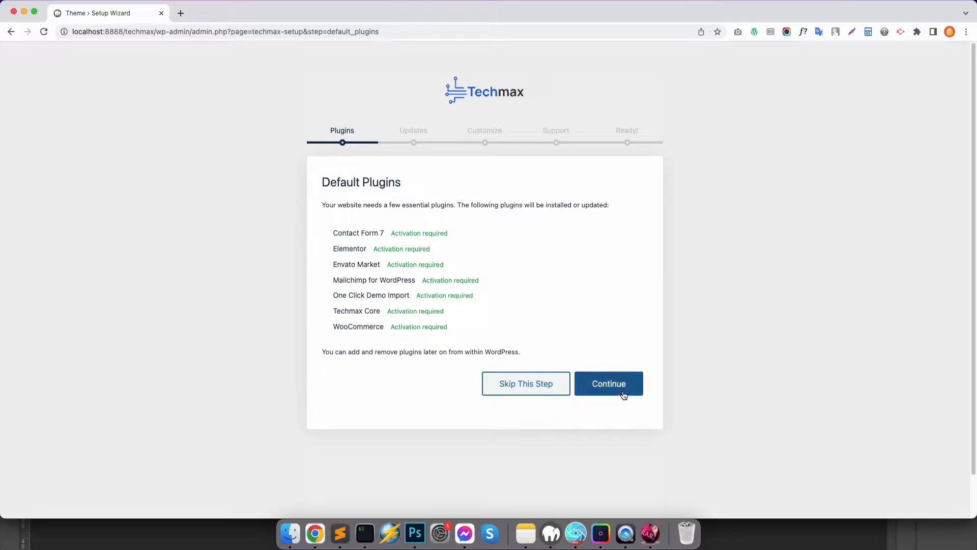
{"action": "left_click", "coordinate": [608, 383]}
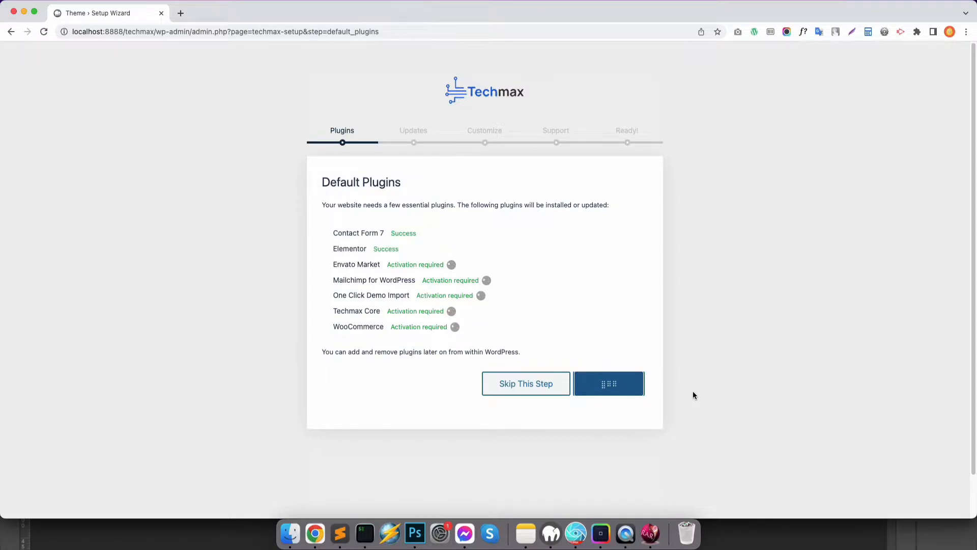
{"action": "left_click", "coordinate": [609, 383]}
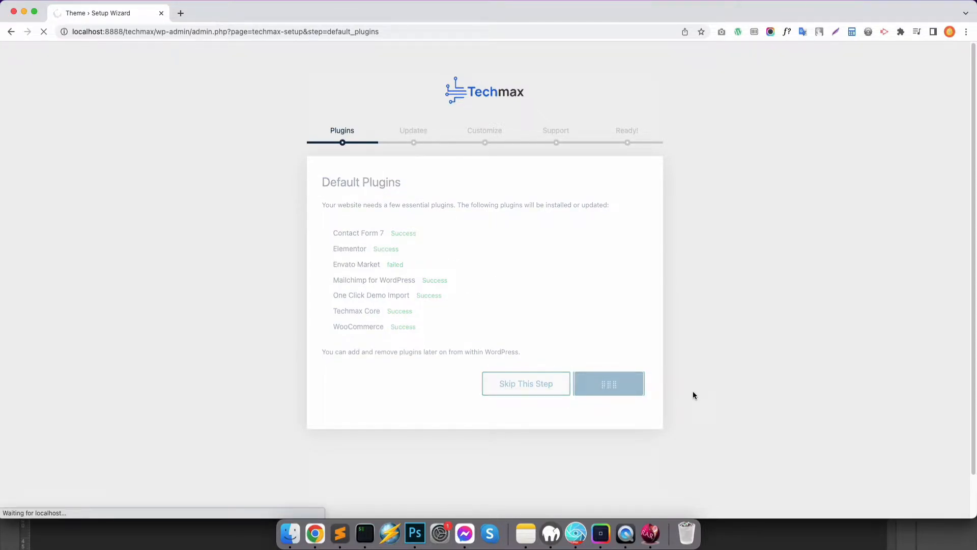
{"action": "left_click", "coordinate": [608, 383]}
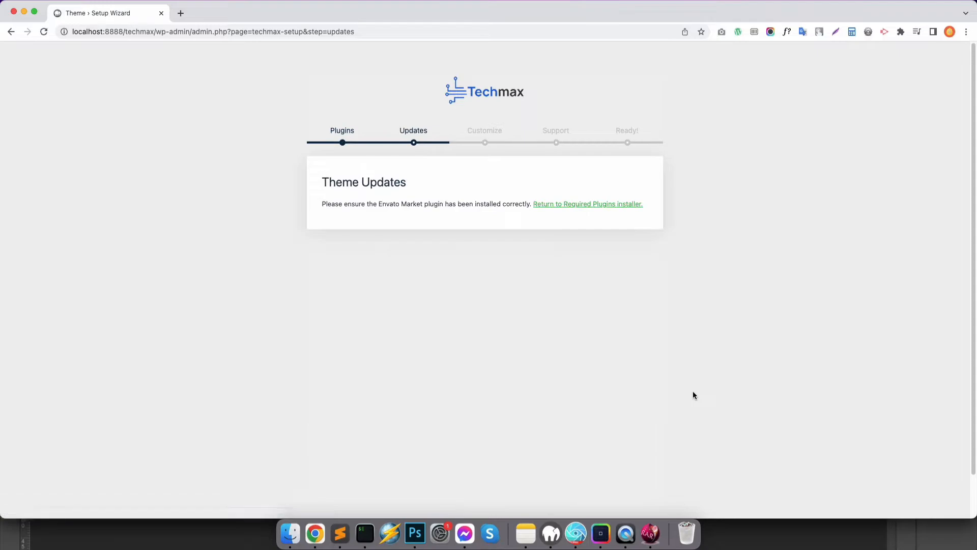
Retry and install the Envato Market plugin, then advance past Plugins and Theme Updates to Theme Customization
{"action": "left_click", "coordinate": [587, 203]}
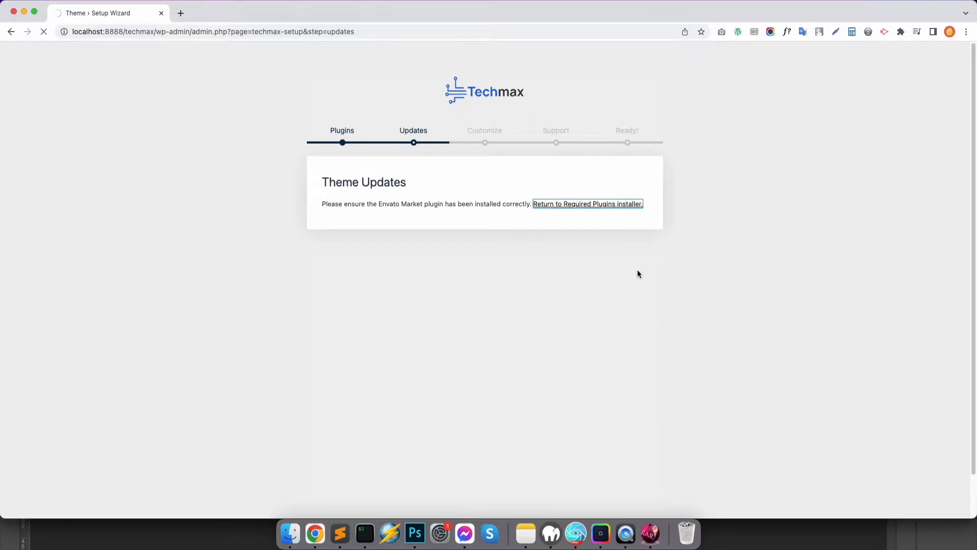
{"action": "left_click", "coordinate": [587, 204]}
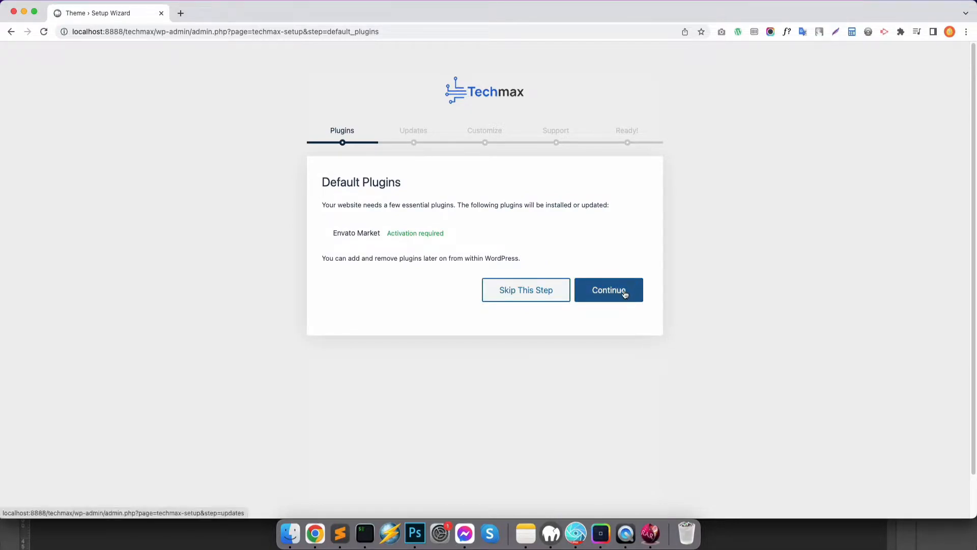
{"action": "left_click", "coordinate": [609, 290]}
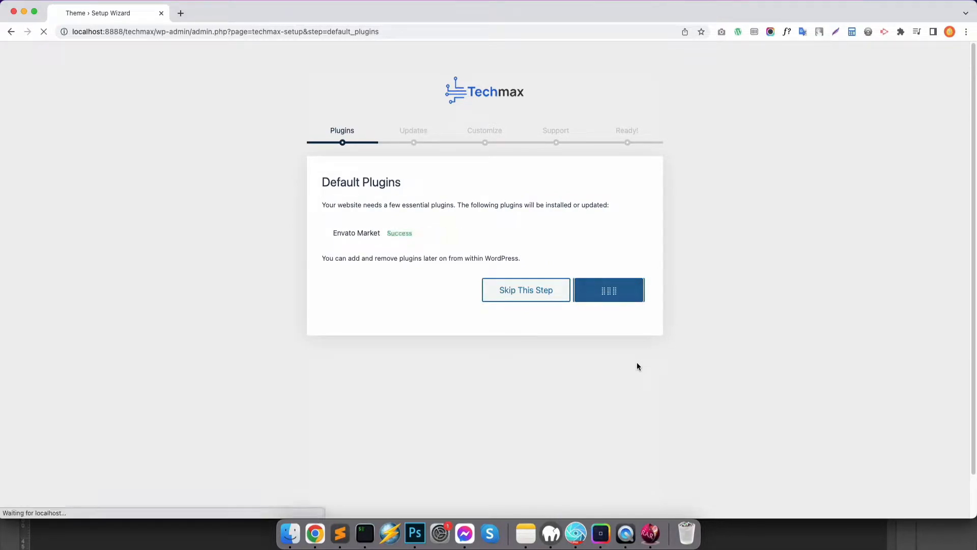
{"action": "left_click", "coordinate": [609, 290]}
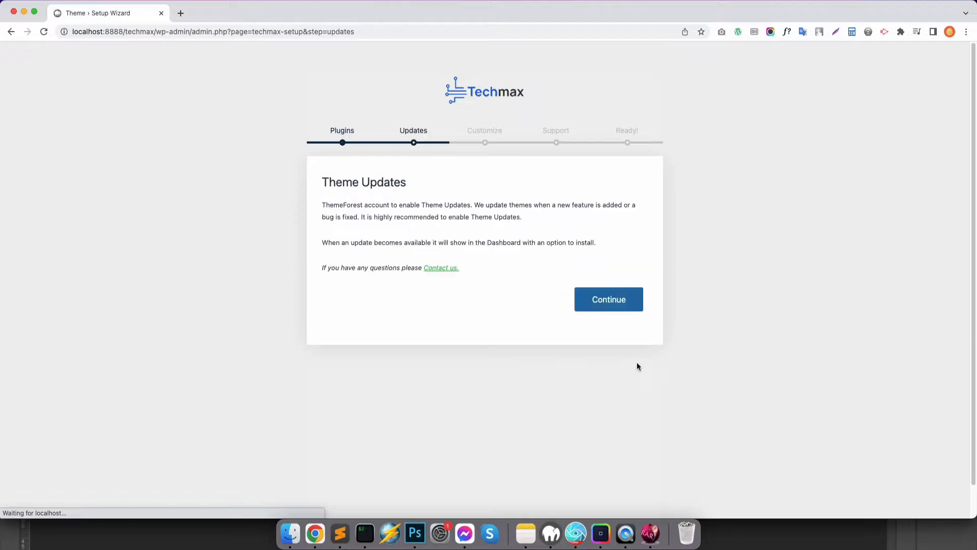
{"action": "left_click", "coordinate": [609, 299]}
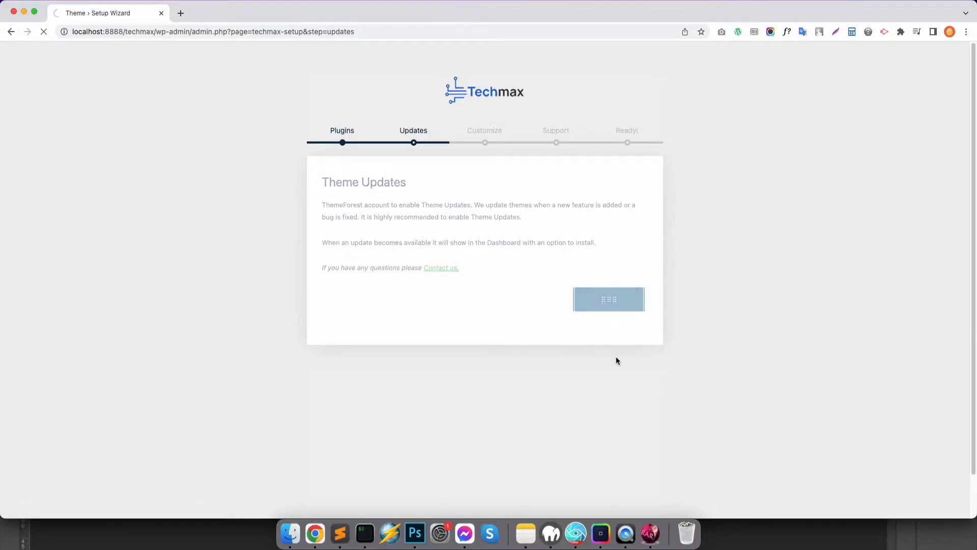
{"action": "left_click", "coordinate": [608, 298]}
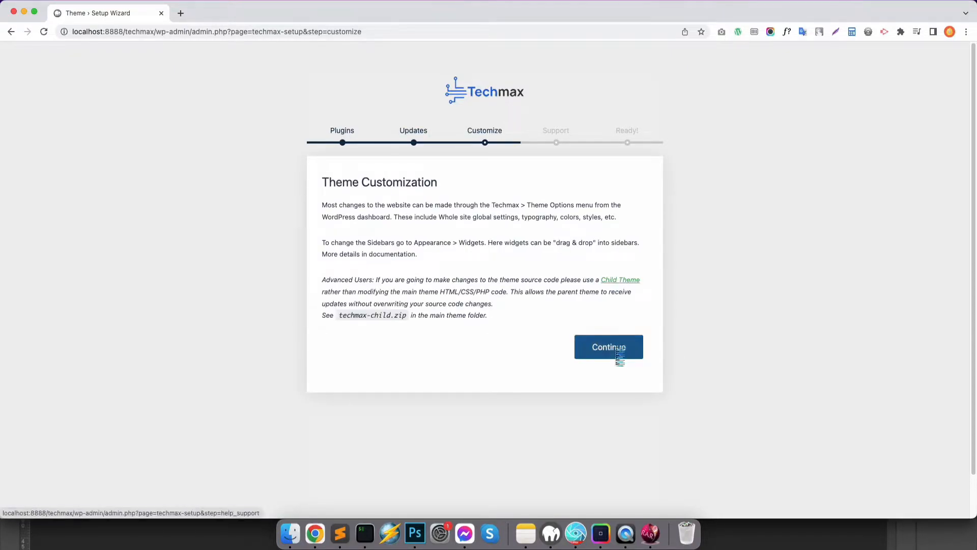
Continue through Customize and Support, finish the wizard and launch Import Dummy Data
{"action": "left_click", "coordinate": [608, 347]}
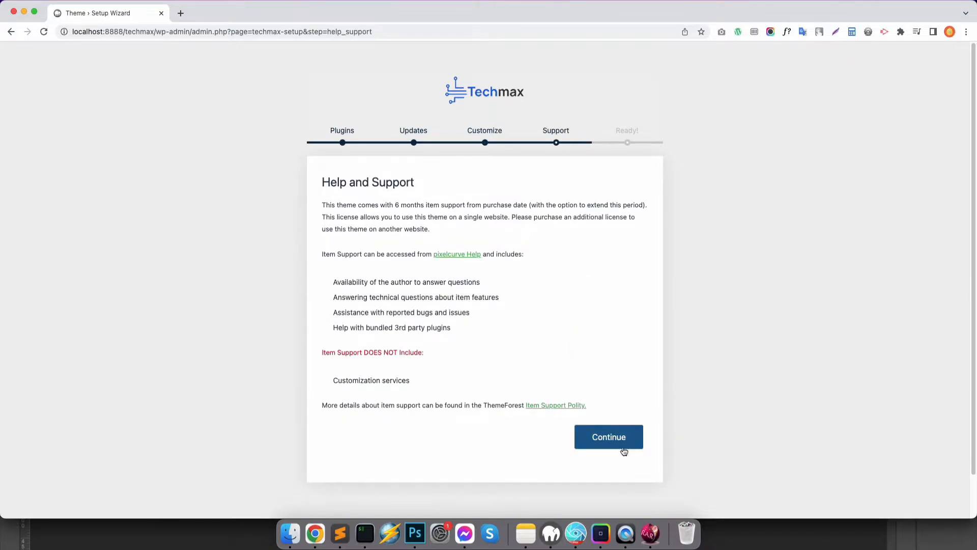
{"action": "left_click", "coordinate": [609, 436]}
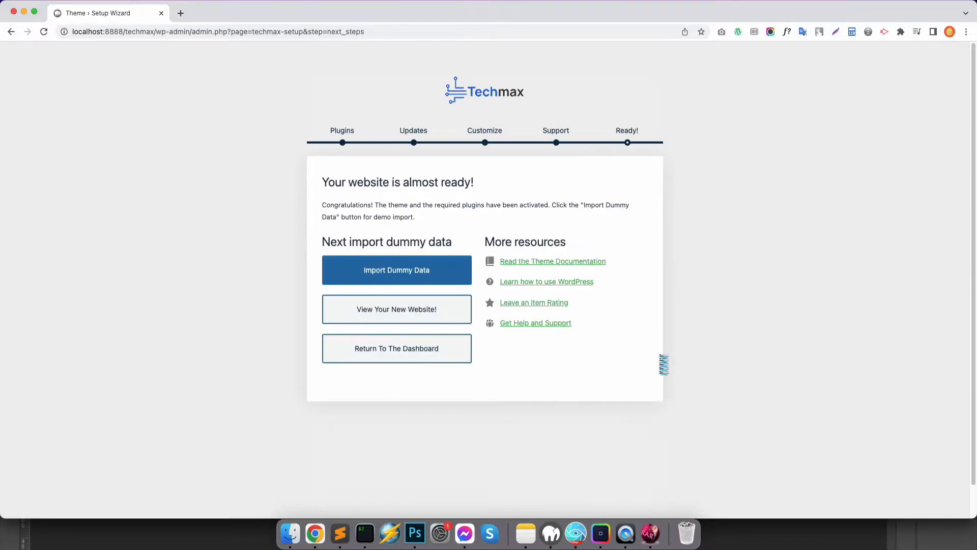
{"action": "mouse_move", "coordinate": [397, 286]}
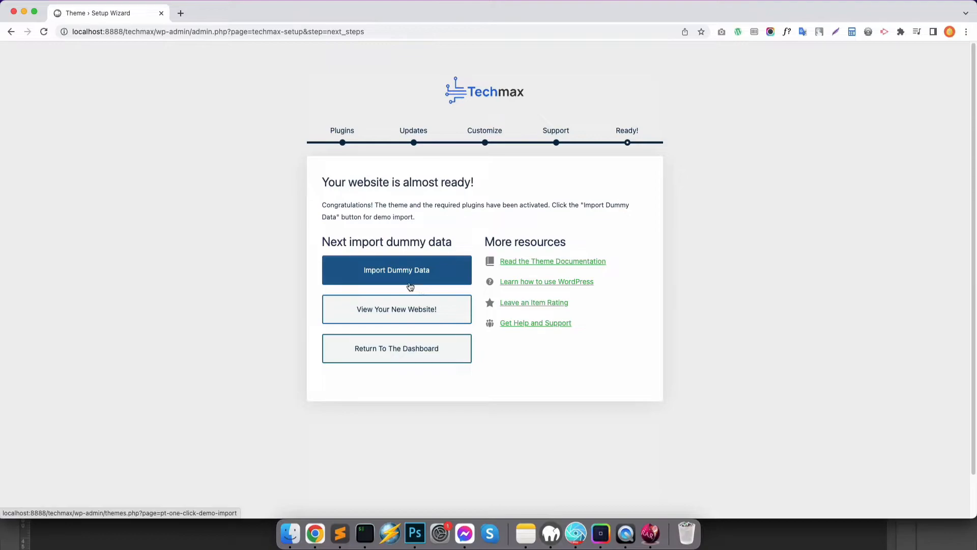
{"action": "left_click", "coordinate": [396, 269]}
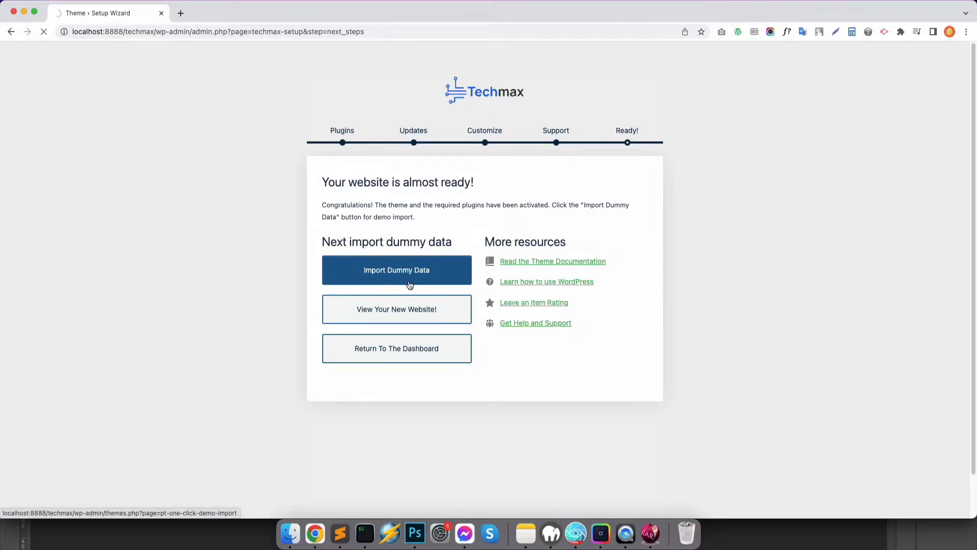
{"action": "left_click", "coordinate": [396, 270]}
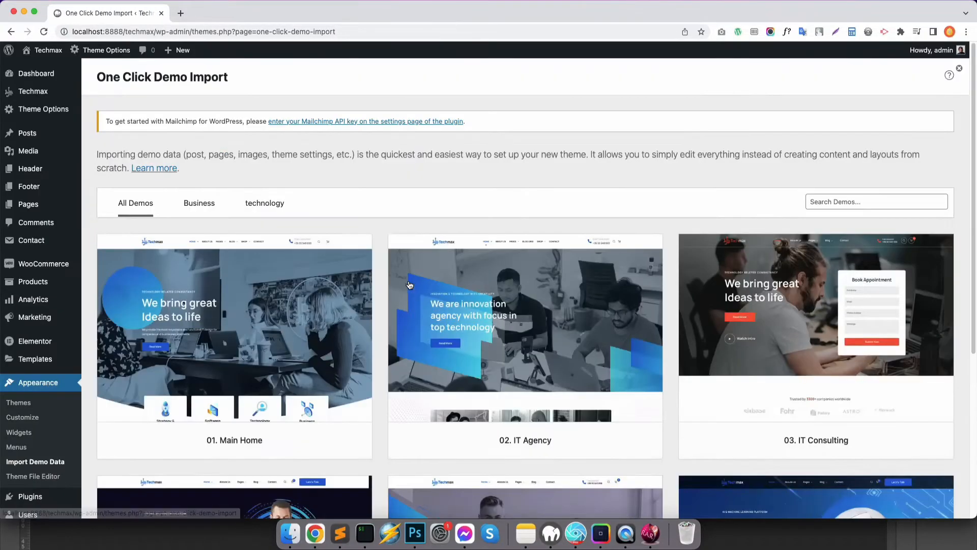
{"action": "mouse_move", "coordinate": [579, 471]}
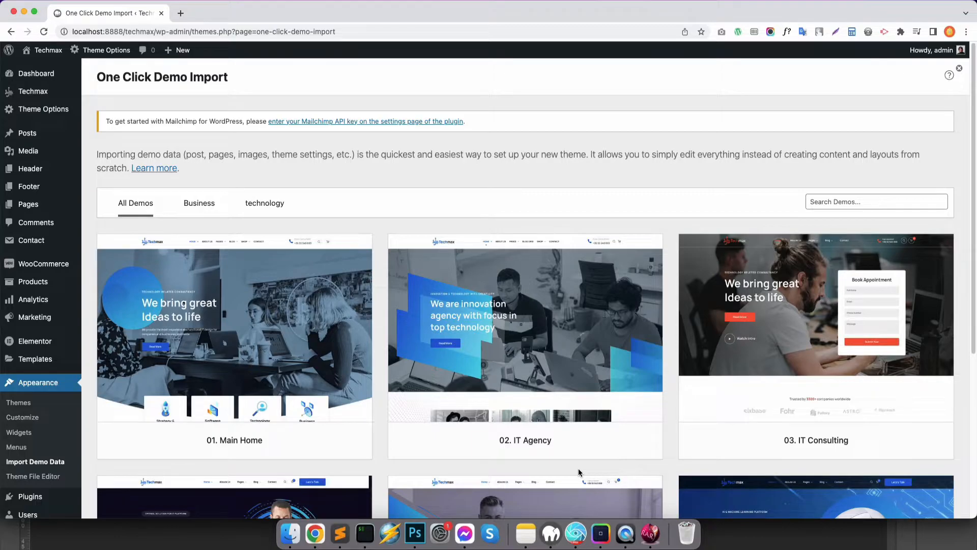
Import the 02. IT Agency demo and wait for Import Complete
{"action": "scroll", "scroll_direction": "down", "scroll_amount": 3}
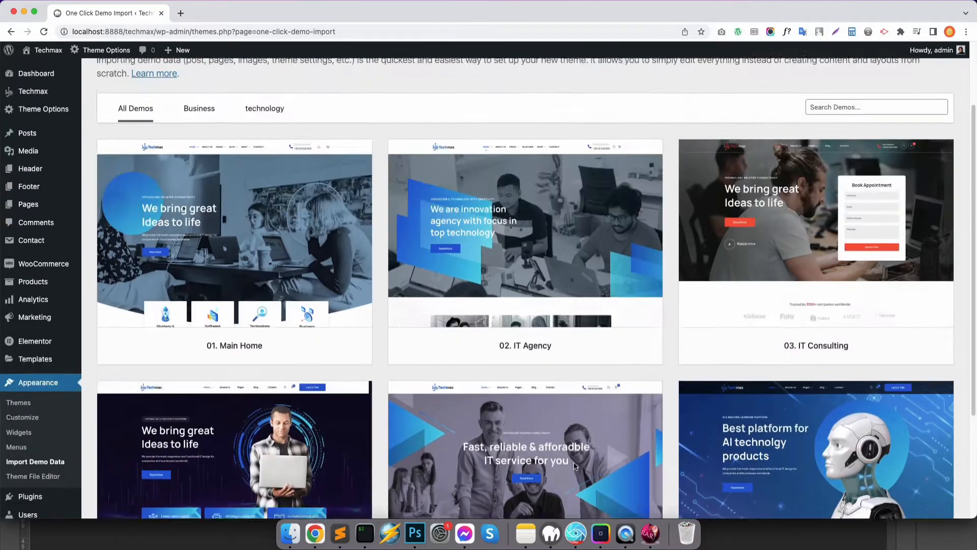
{"action": "scroll", "scroll_direction": "up", "scroll_amount": 3}
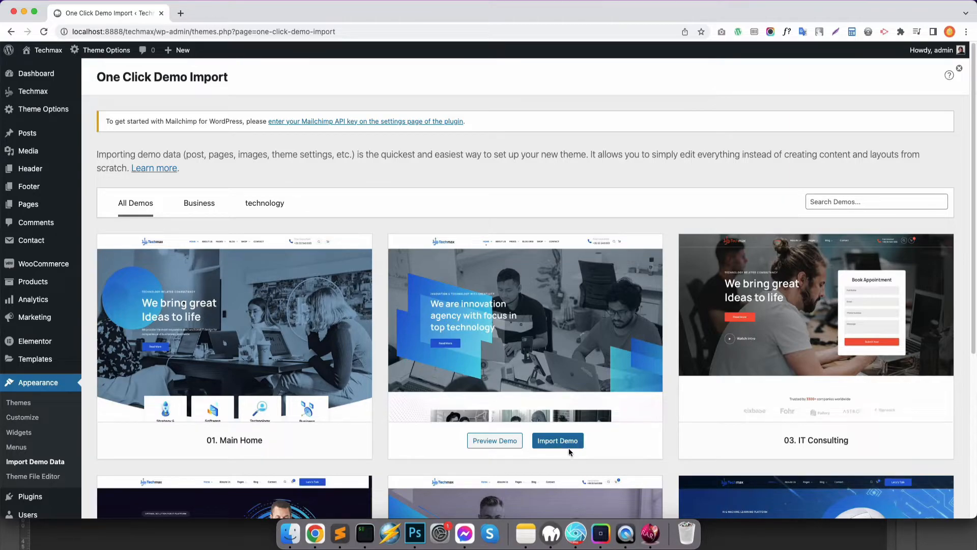
{"action": "left_click", "coordinate": [557, 441]}
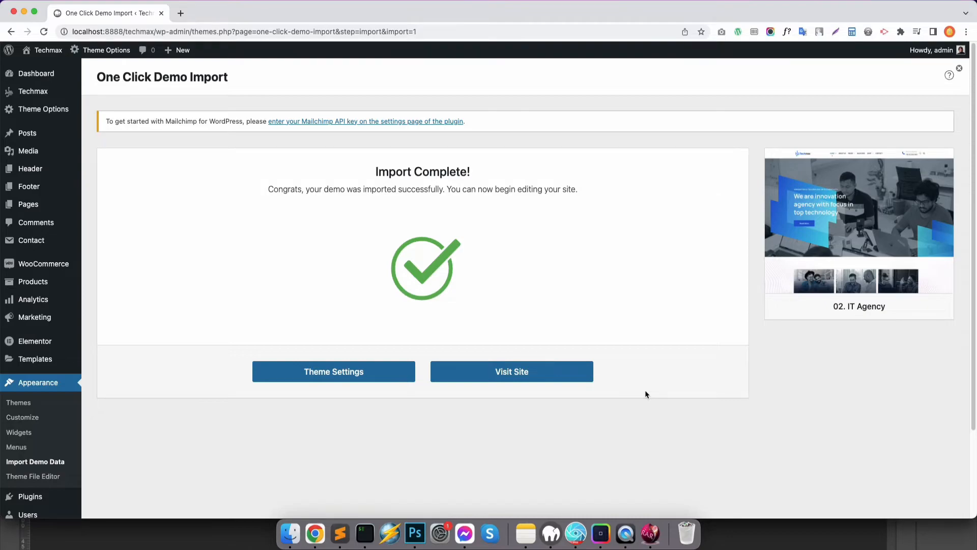
Visit the live site and scroll through the imported agency front page
{"action": "left_click", "coordinate": [511, 370]}
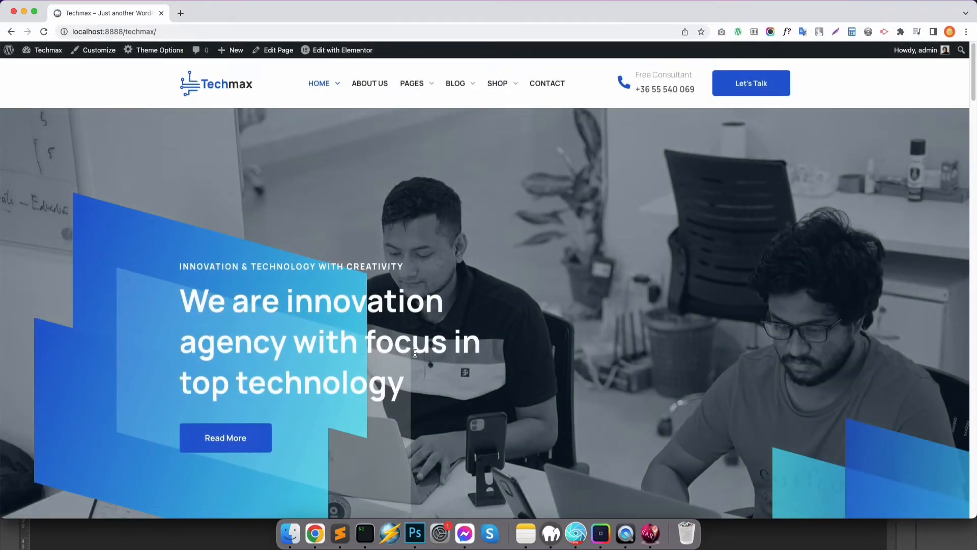
{"action": "scroll", "scroll_direction": "down", "scroll_amount": 3}
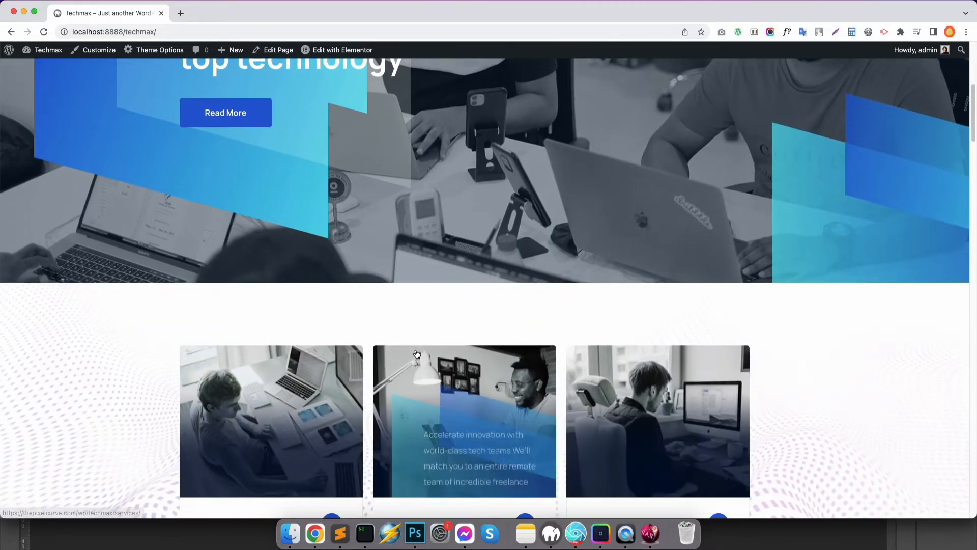
{"action": "scroll", "scroll_direction": "down", "scroll_amount": 3}
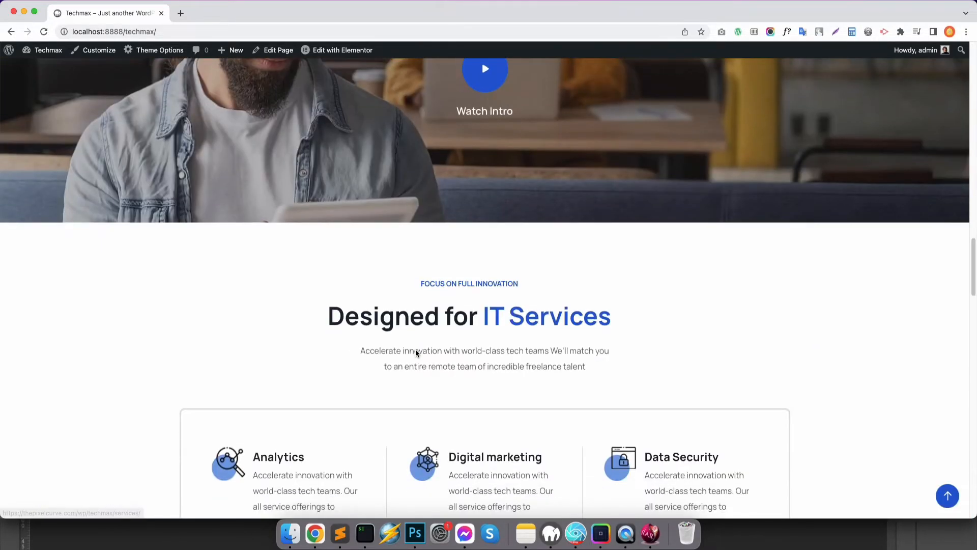
{"action": "scroll", "scroll_direction": "down", "scroll_amount": 3}
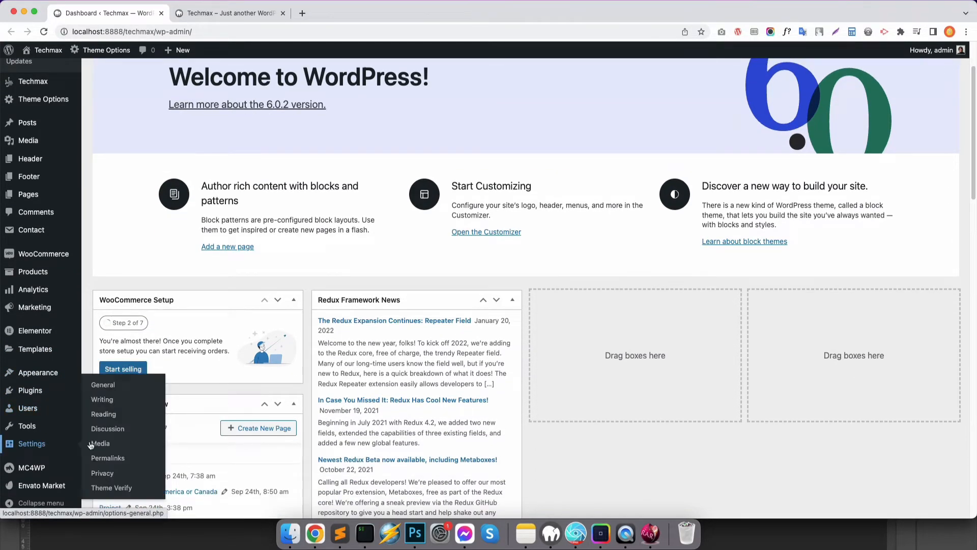
In Reading Settings set the static homepage to 03. IT Agency, save, and return to the site tab
{"action": "left_click", "coordinate": [104, 414]}
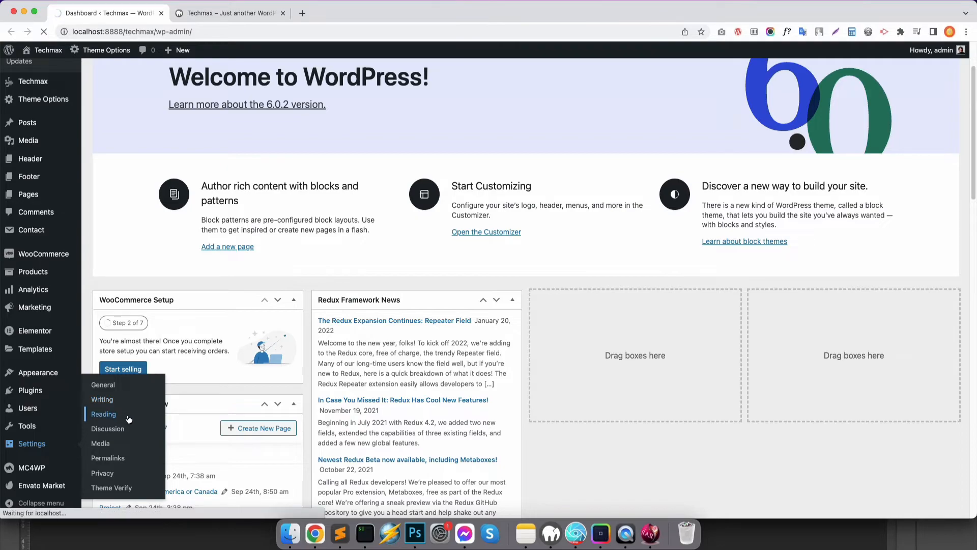
{"action": "left_click", "coordinate": [104, 414]}
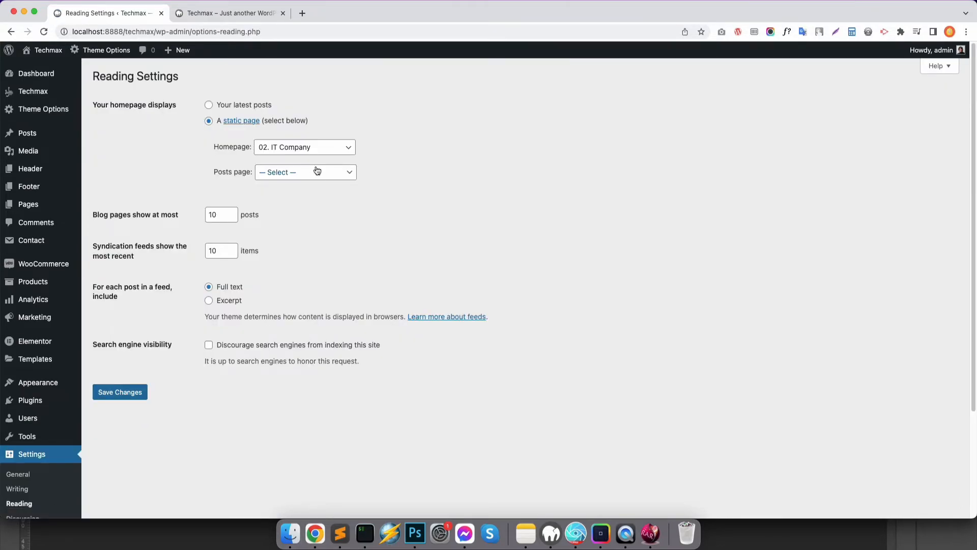
{"action": "left_click", "coordinate": [304, 147]}
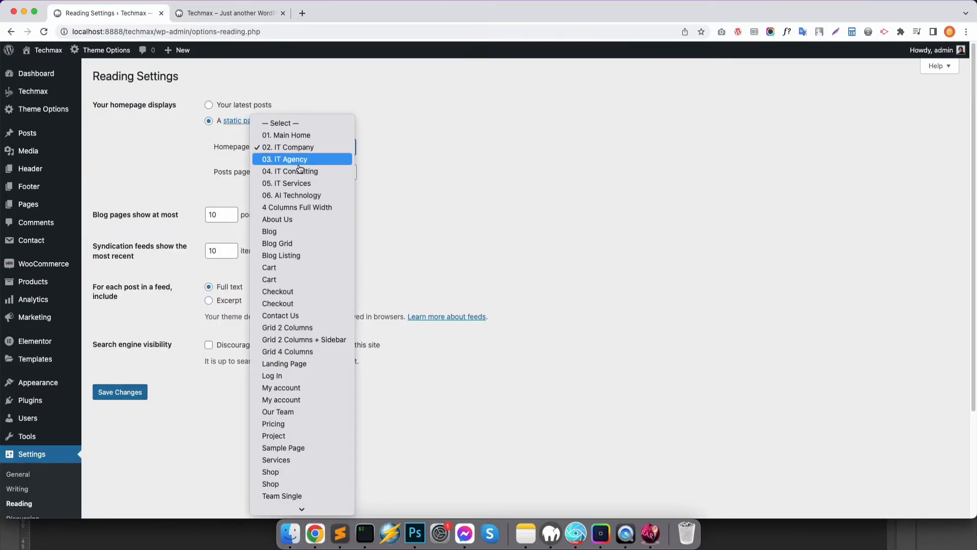
{"action": "left_click", "coordinate": [283, 158]}
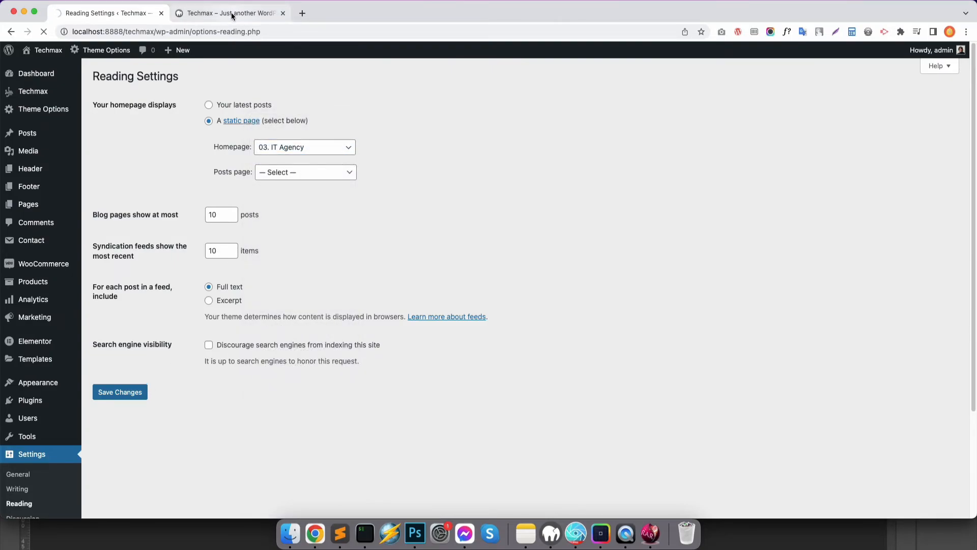
{"action": "left_click", "coordinate": [229, 12]}
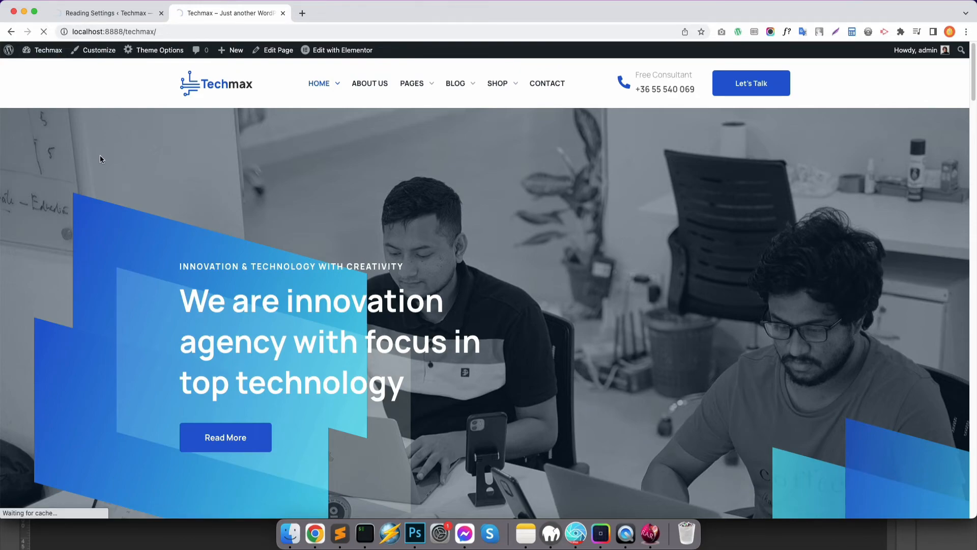
Scroll down the reloaded homepage to view its red-accent sections, client logos and statistics
{"action": "scroll", "scroll_direction": "down", "scroll_amount": 3}
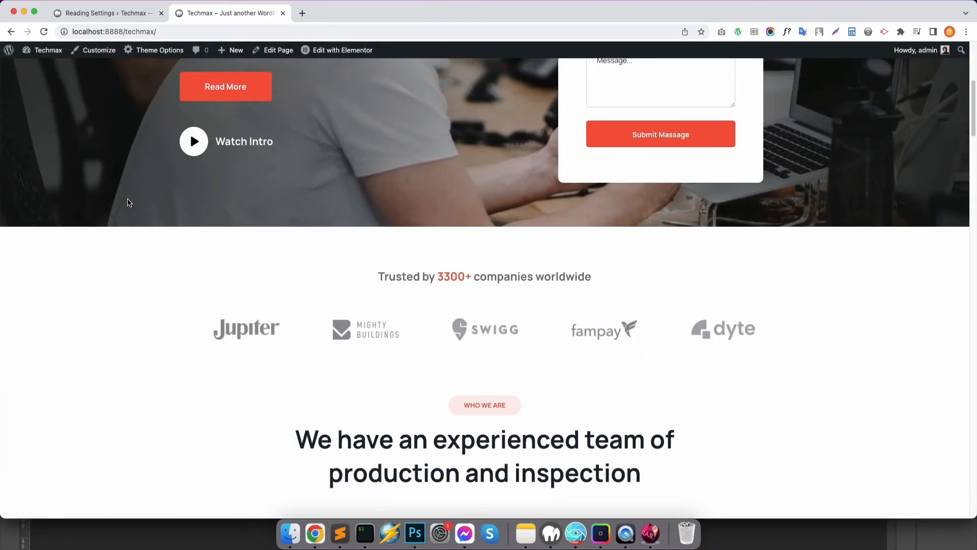
{"action": "scroll", "scroll_direction": "down", "scroll_amount": 3}
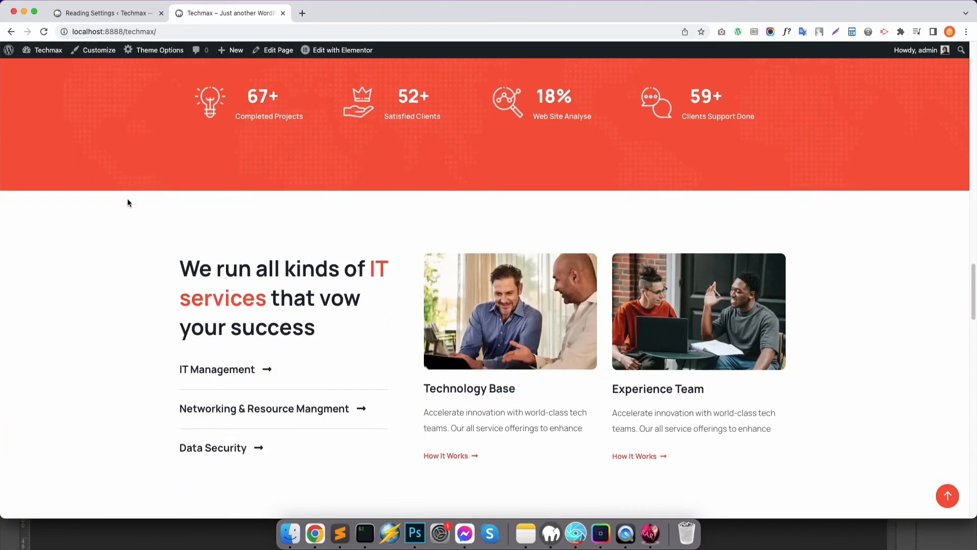